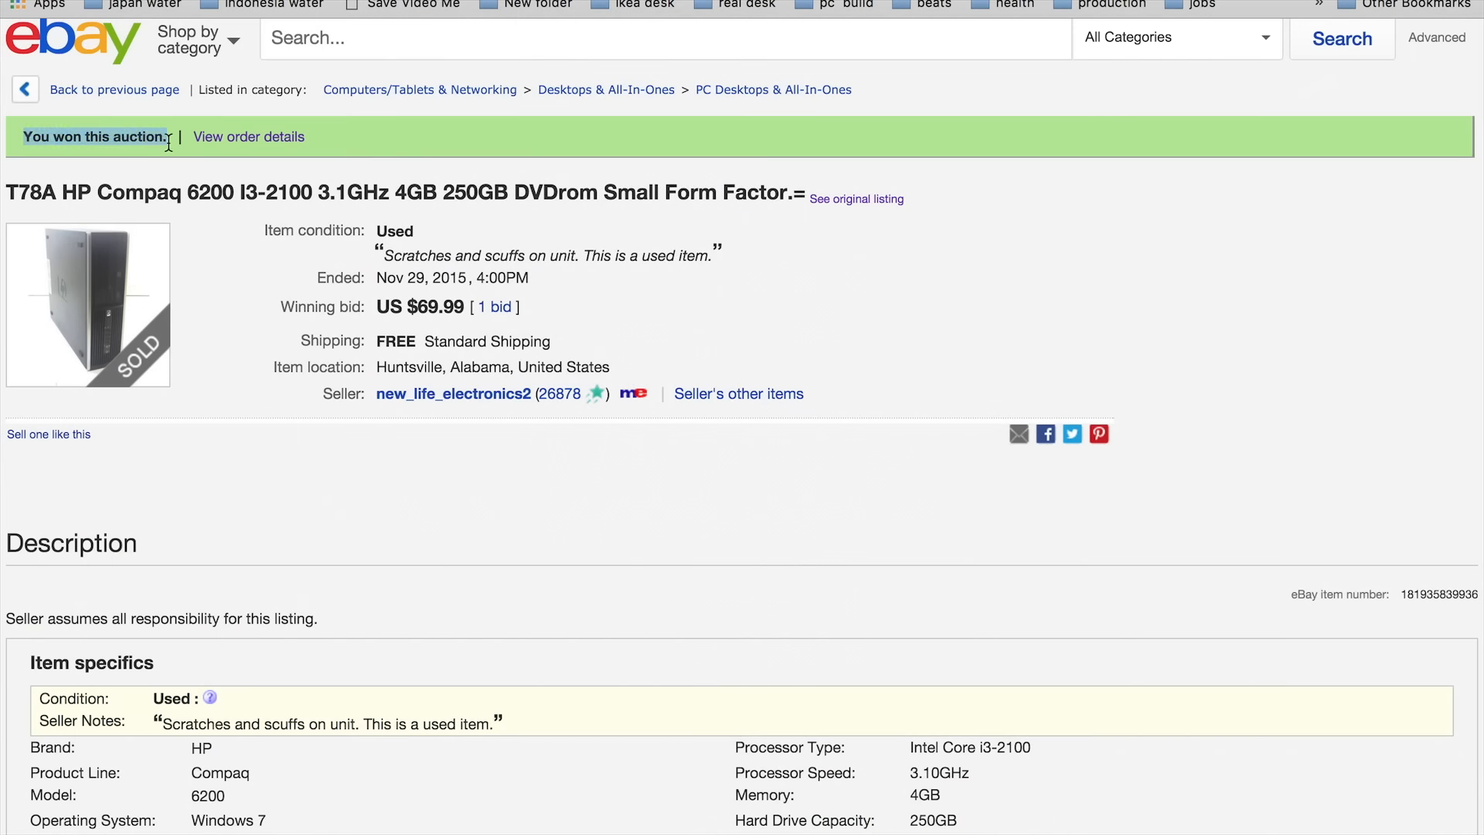
{"action": "mouse_move", "coordinate": [378, 302]}
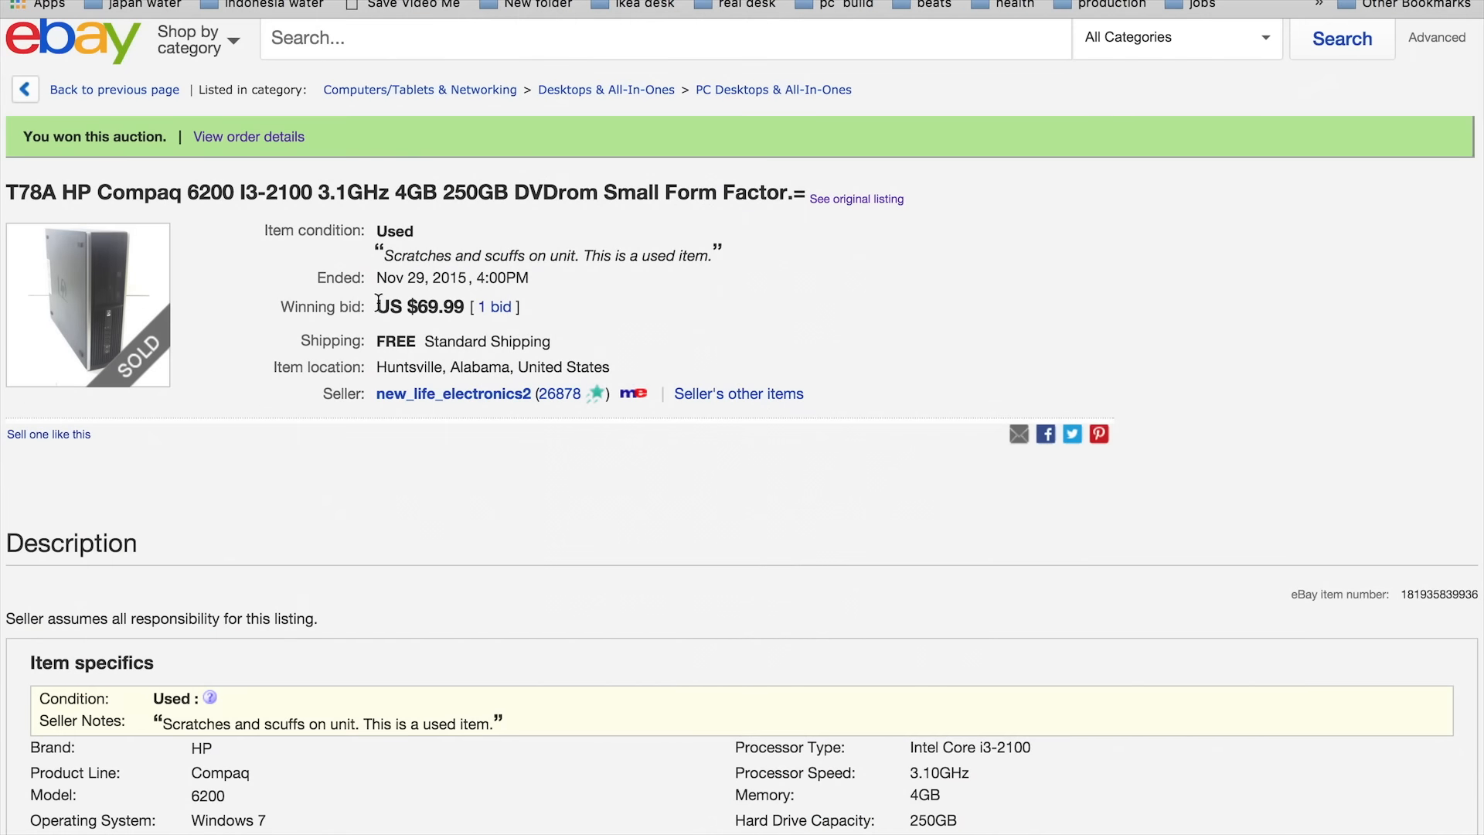
Highlight the free standard shipping line and scroll down to the Item specifics section
{"action": "double_click", "coordinate": [419, 307]}
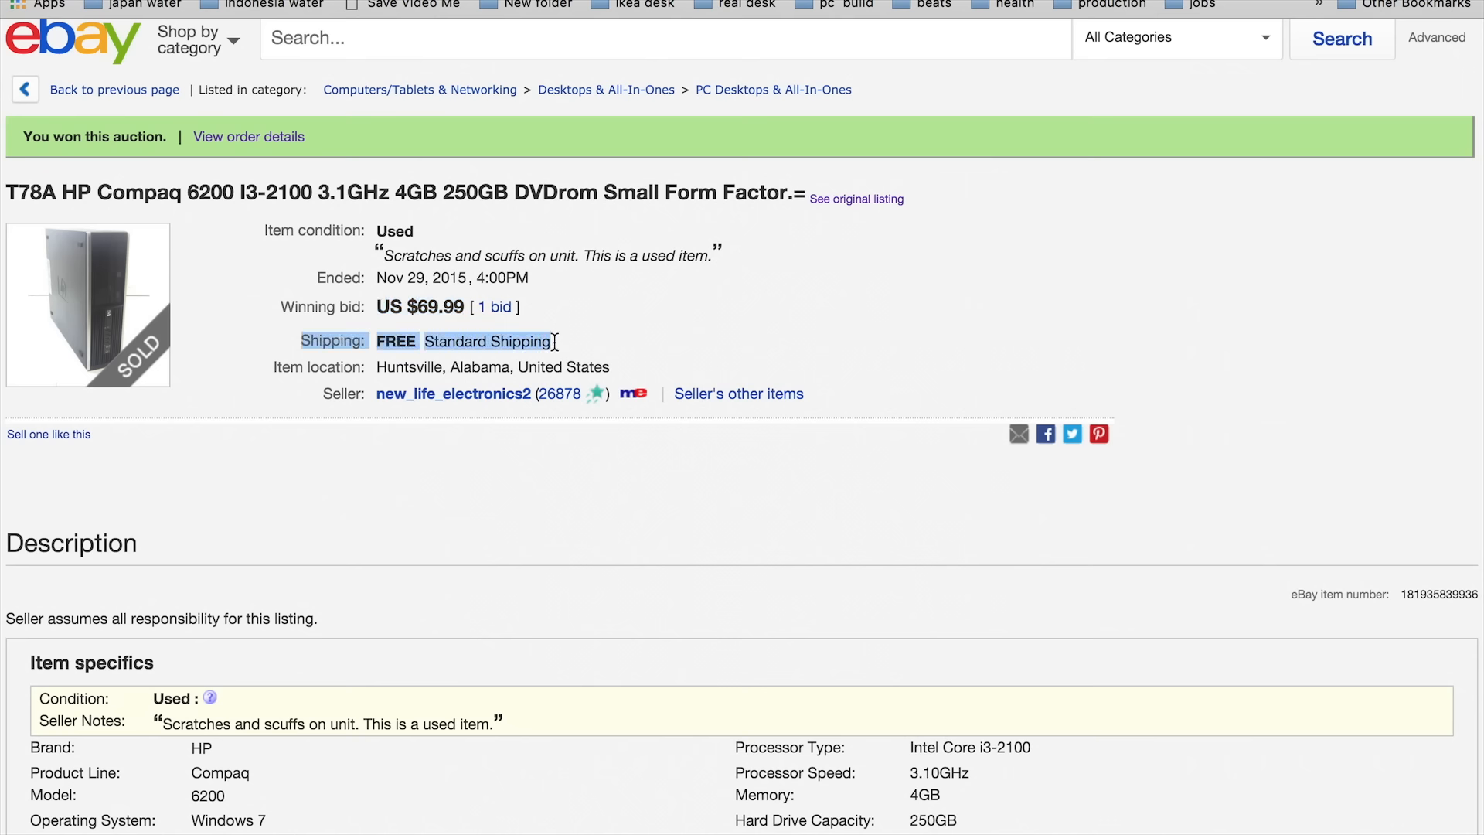
{"action": "scroll", "scroll_direction": "down", "scroll_amount": 3}
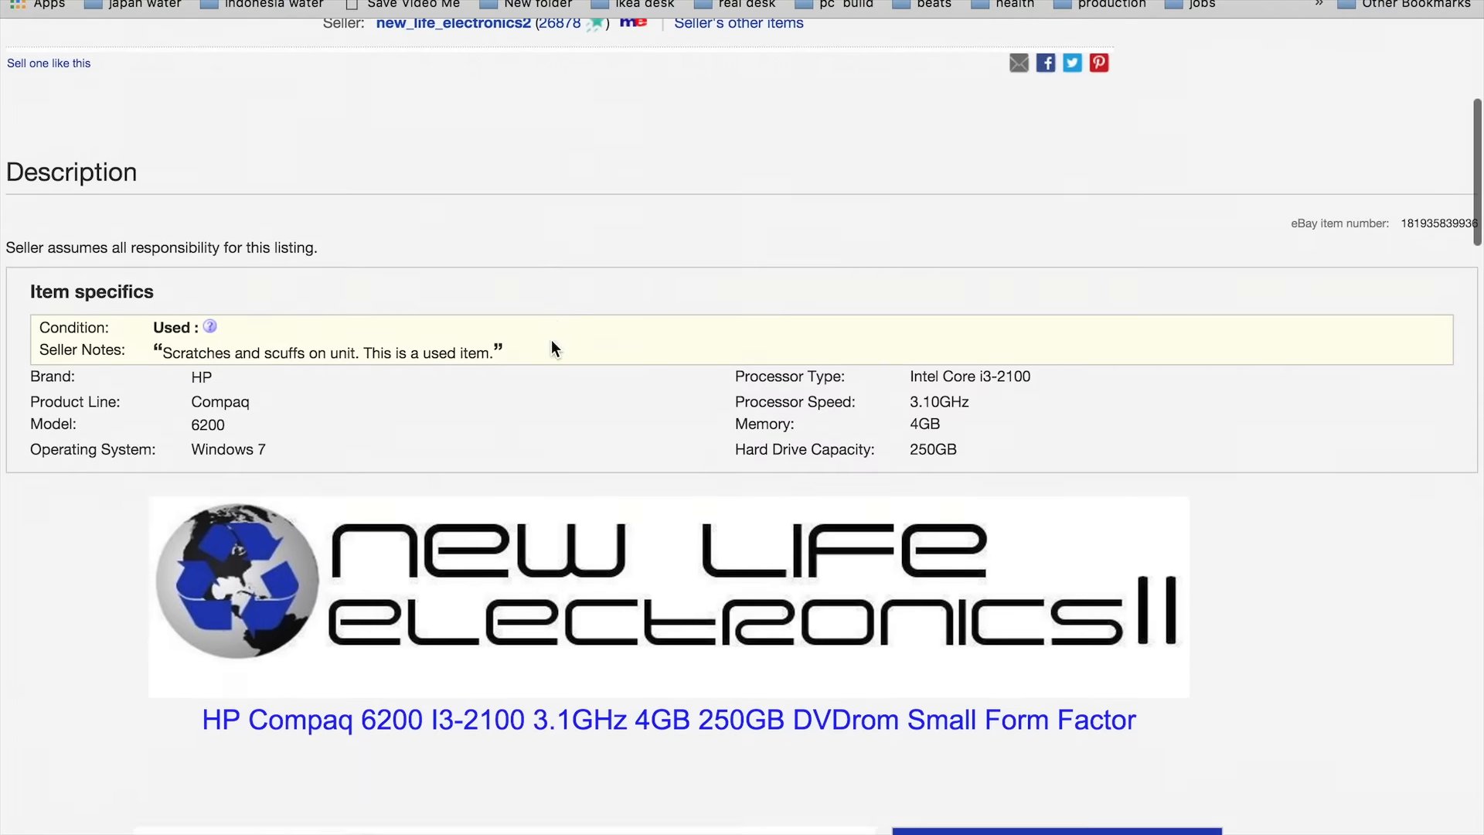
{"action": "scroll", "scroll_direction": "down", "scroll_amount": 3}
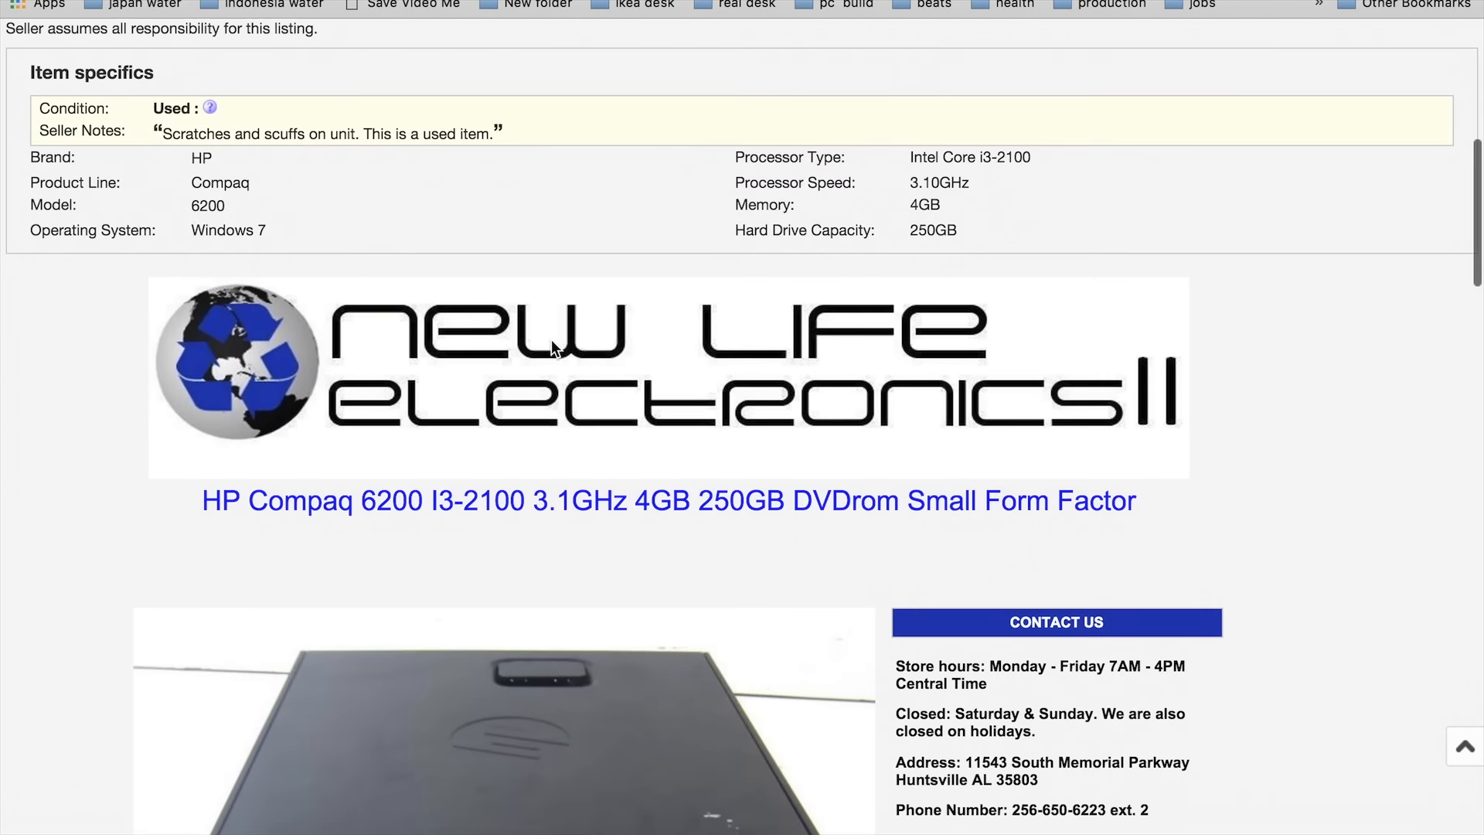